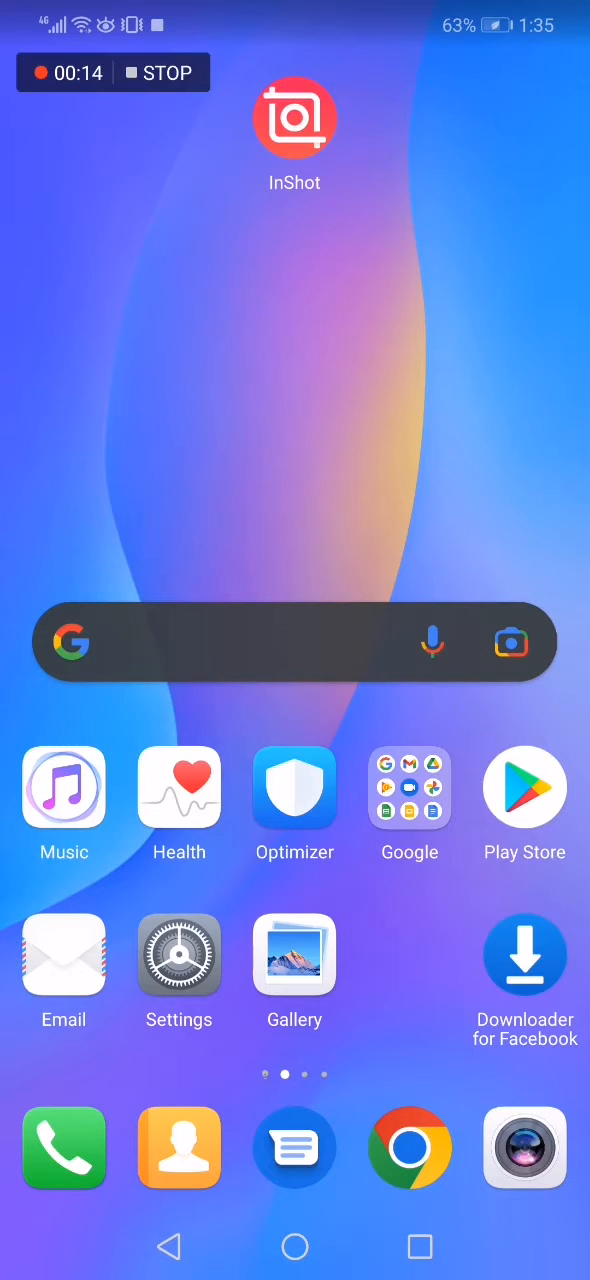
Launch InShot from the Android home screen.
left_click(294, 114)
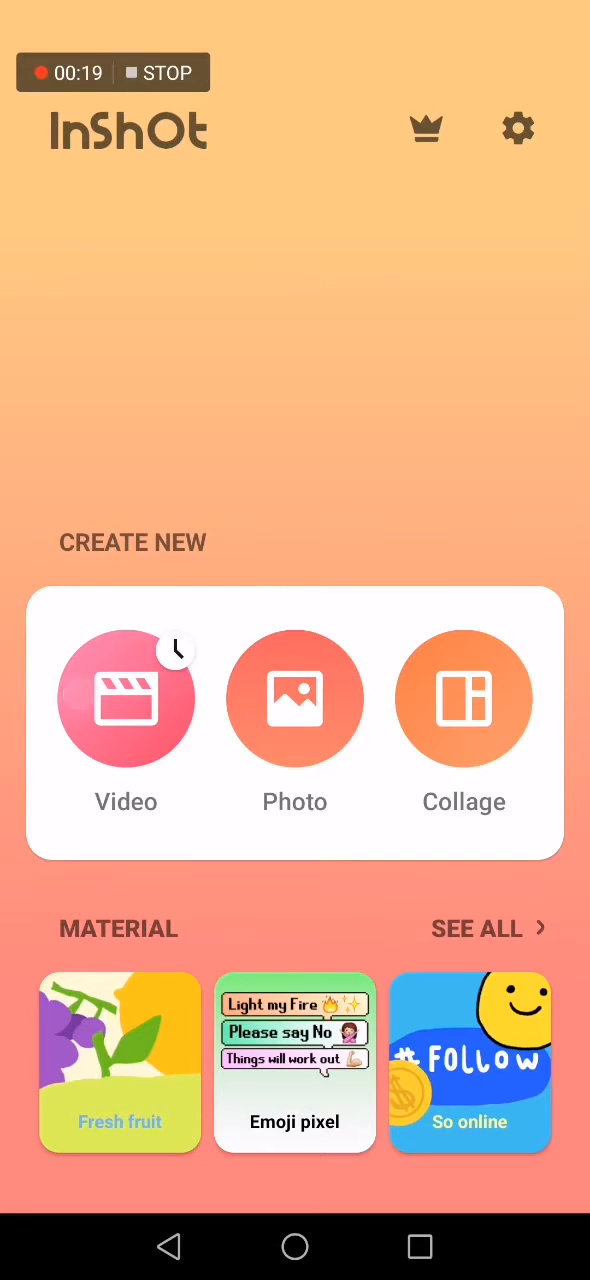
Start a video project to reach its save settings (1080p, 60fps).
left_click(126, 700)
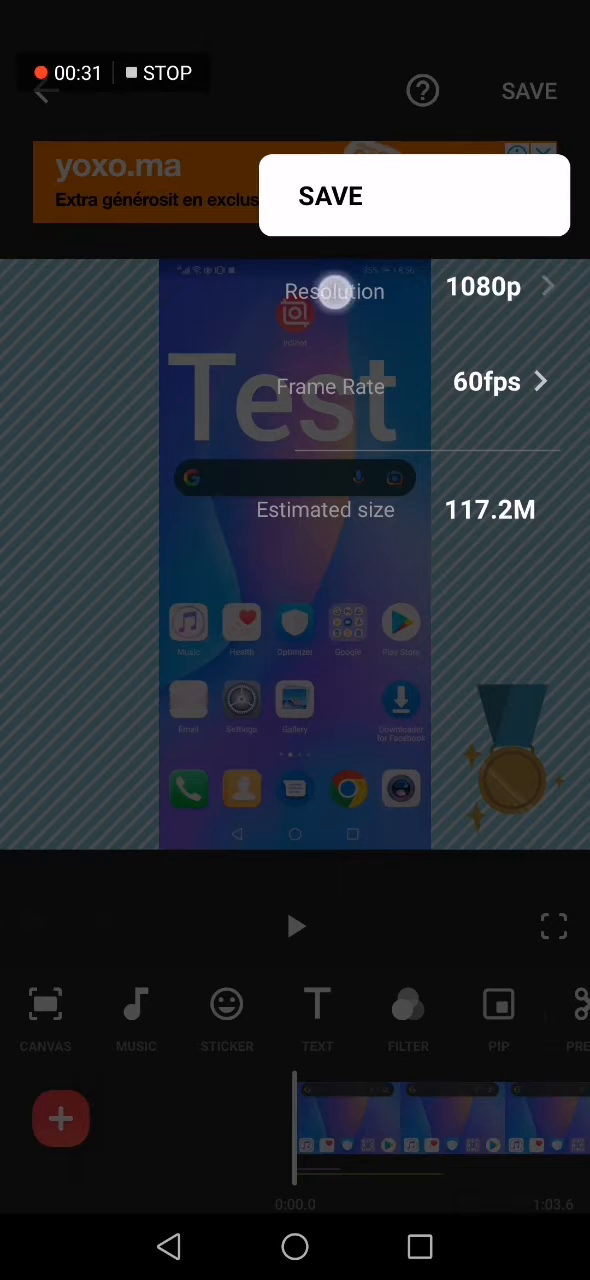
Choose 4K export resolution, raising the estimated size to 378.5M.
left_click(484, 288)
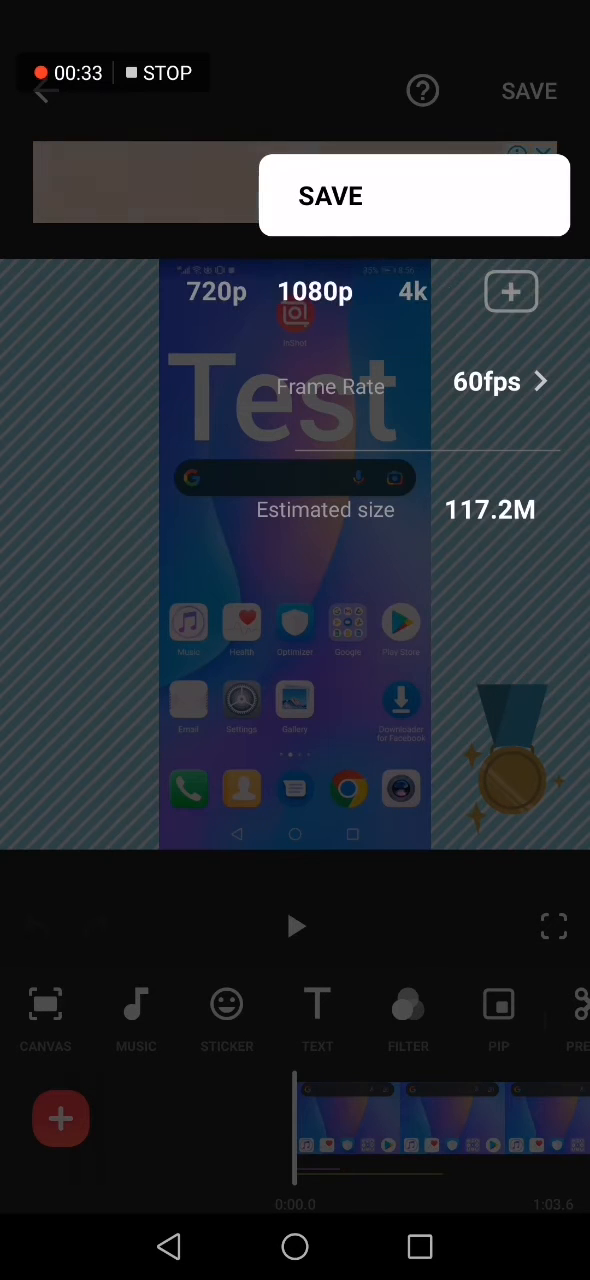
left_click(412, 292)
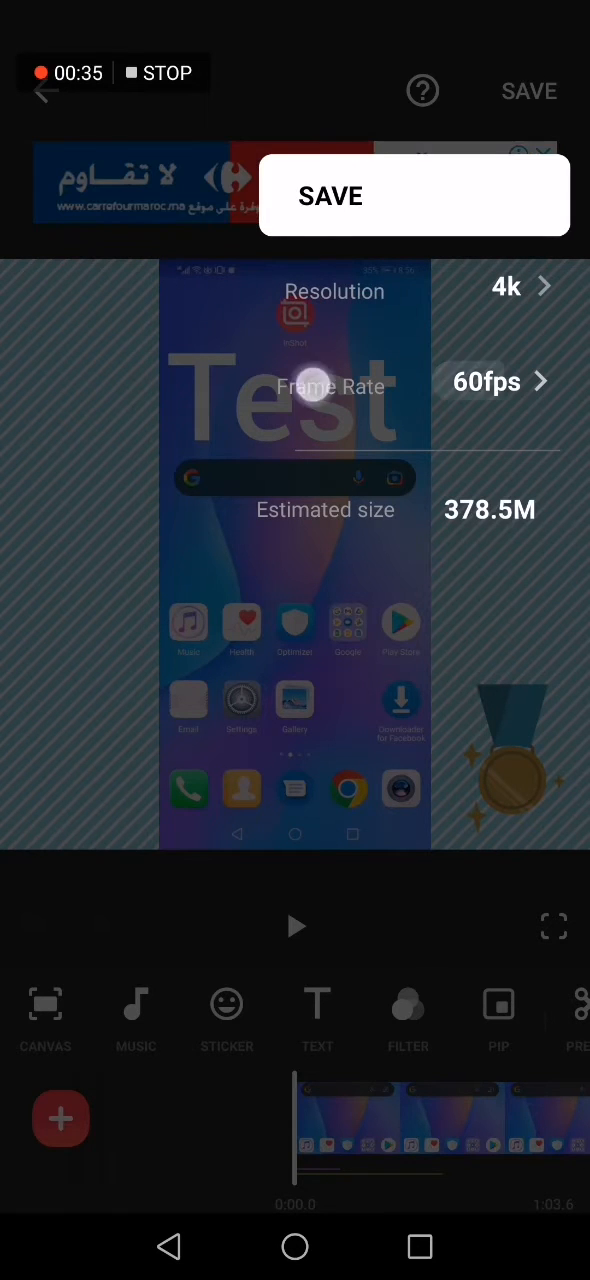
left_click(488, 380)
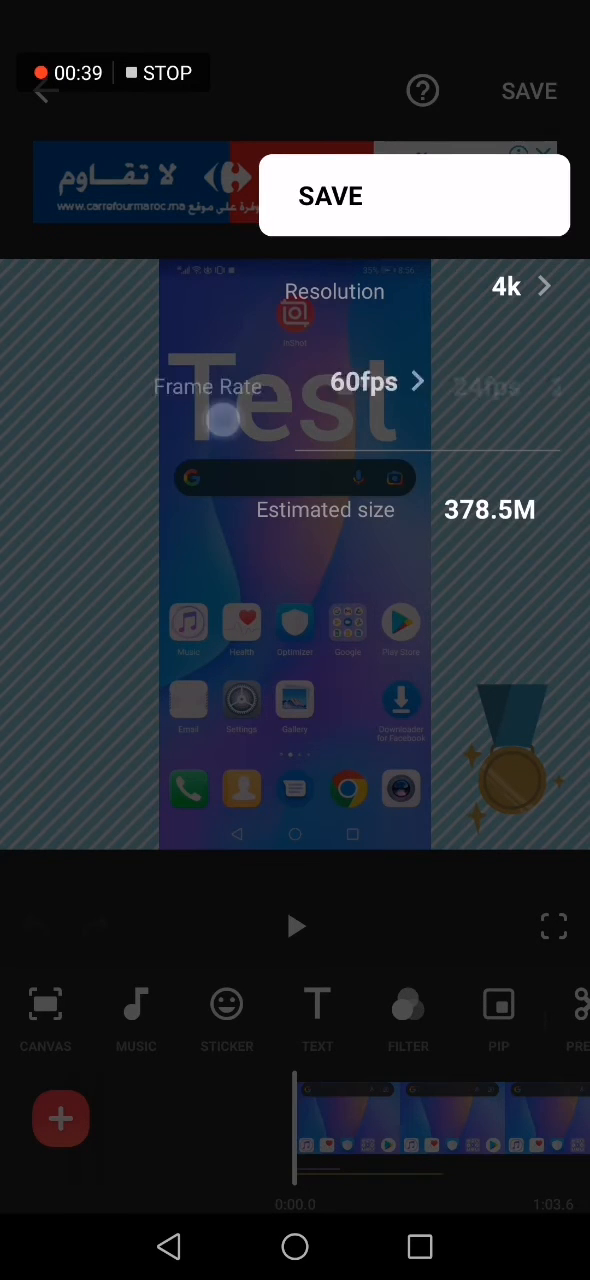
Keep 60fps frame rate with 4K export, then return to the home screen.
left_click(364, 380)
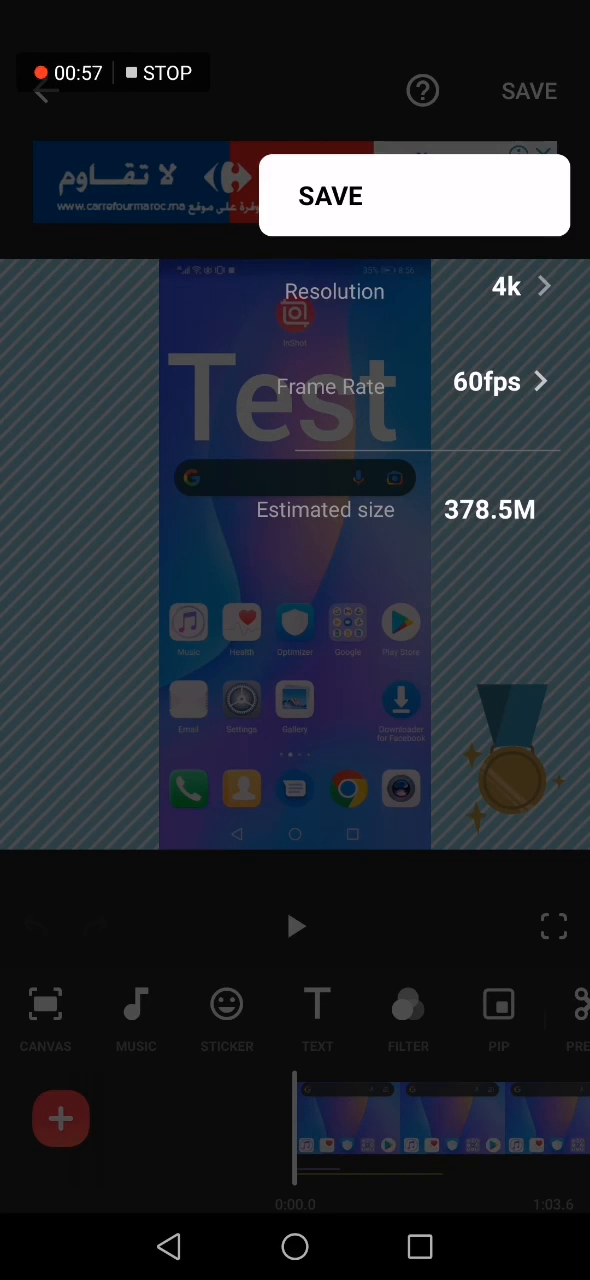
left_click(330, 196)
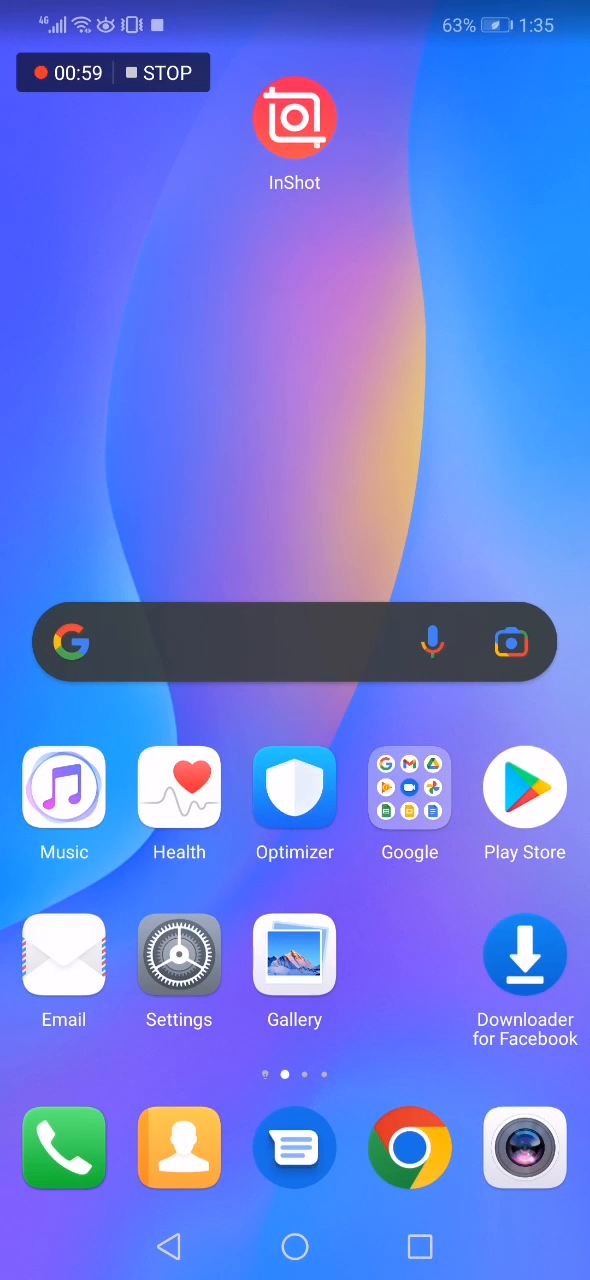